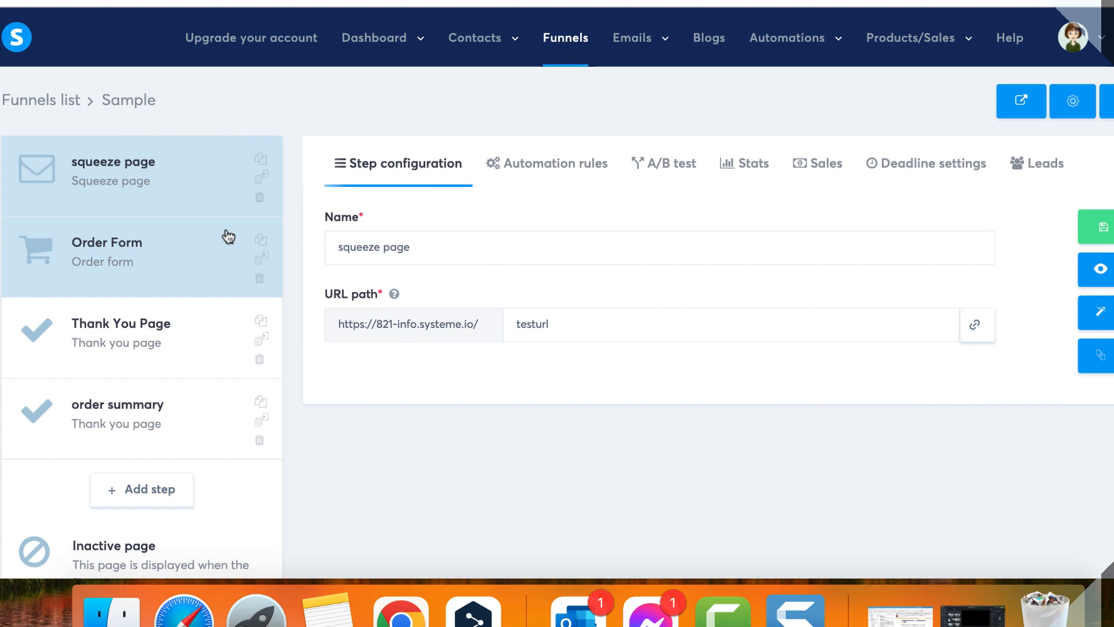
Open the Order Form step's settings showing its name, URL path and offer type.
click(107, 251)
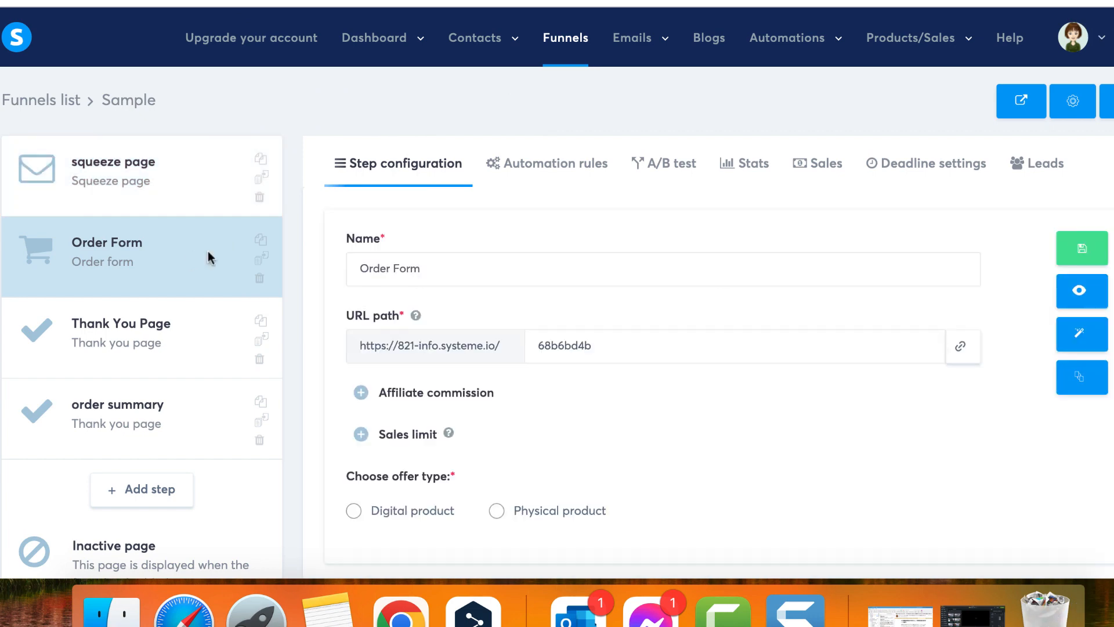
mouse_move(910, 364)
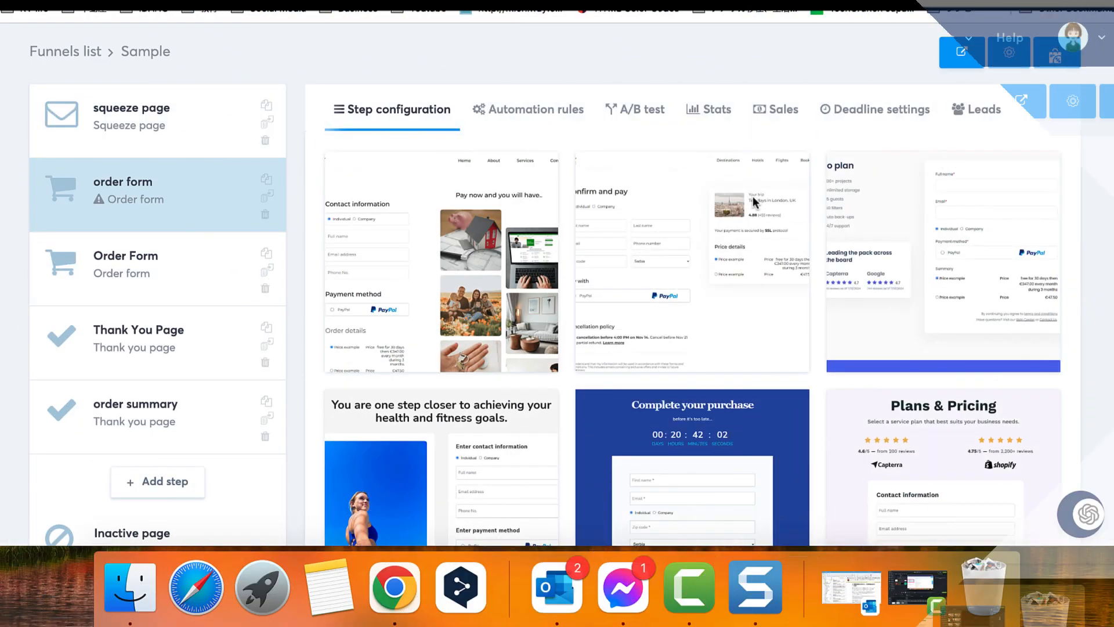
Scroll through the new order form step's gallery of checkout page templates.
scroll(down, 3)
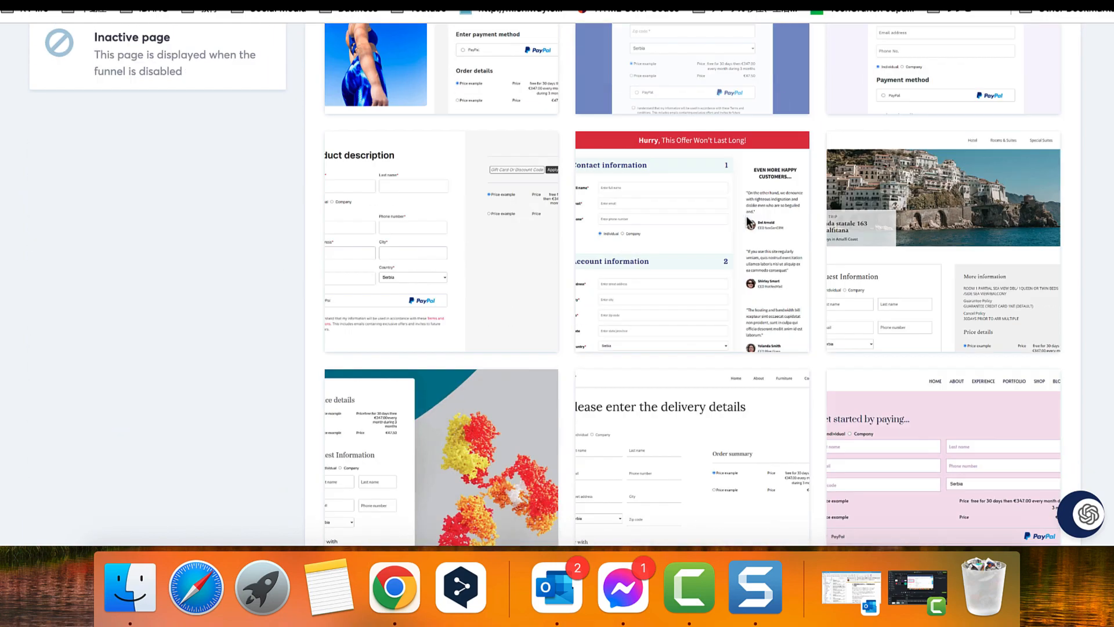